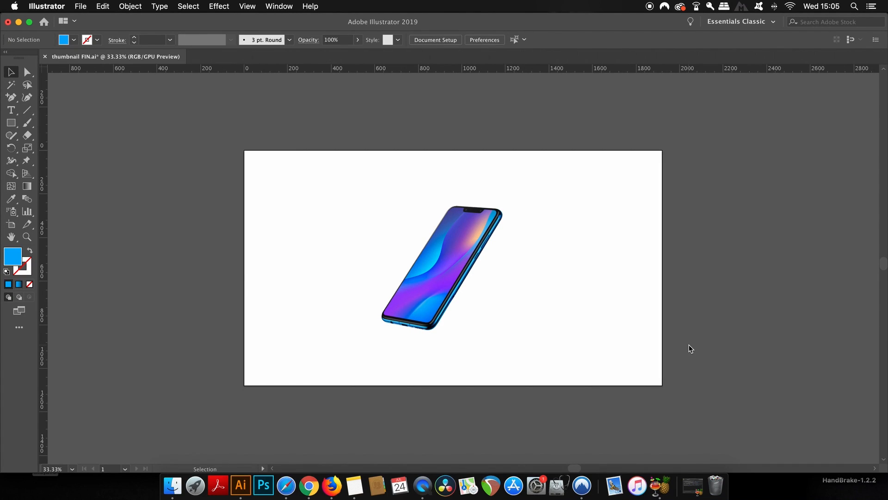
Show the Layers panel and expand Layer 1 to list the phone image.
click(442, 267)
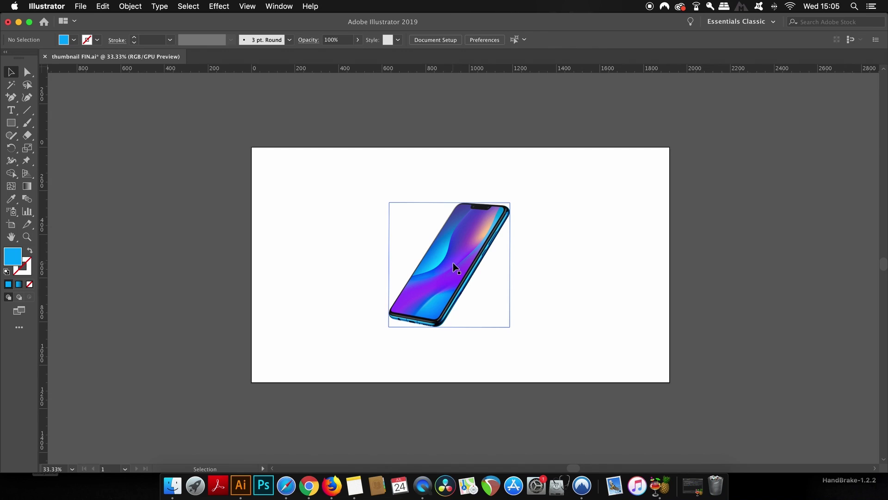
click(27, 122)
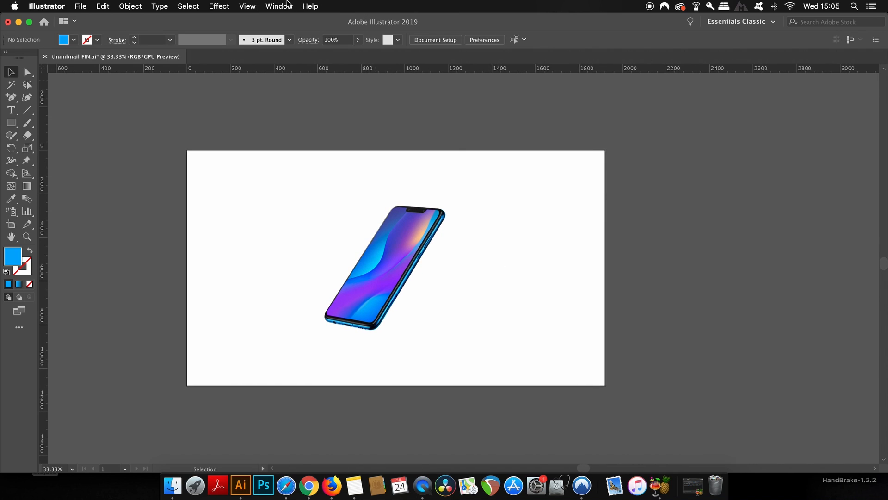
click(278, 6)
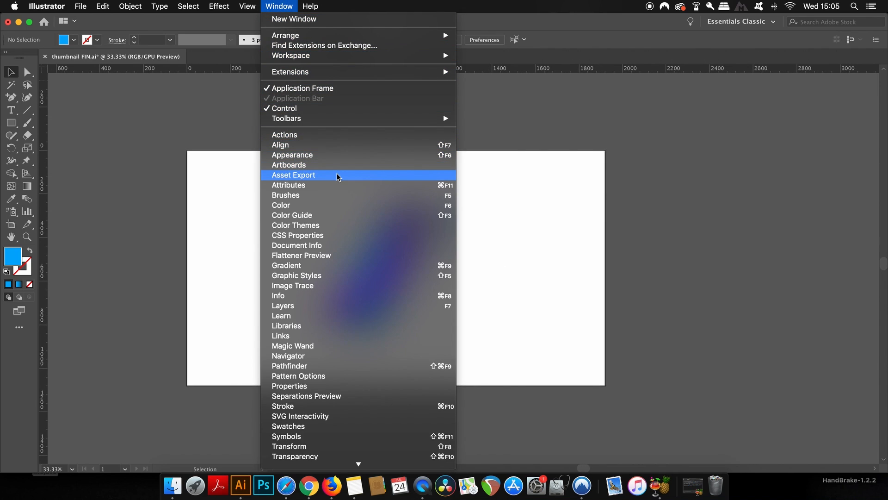
mouse_move(374, 306)
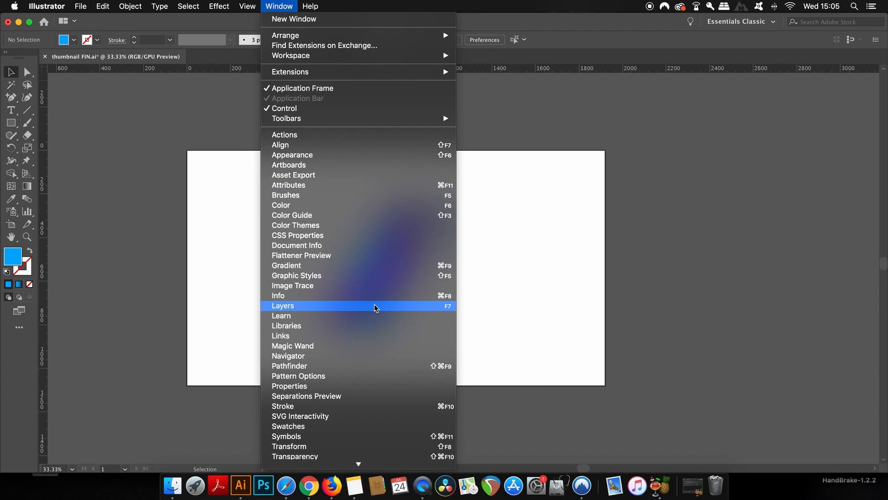
click(283, 305)
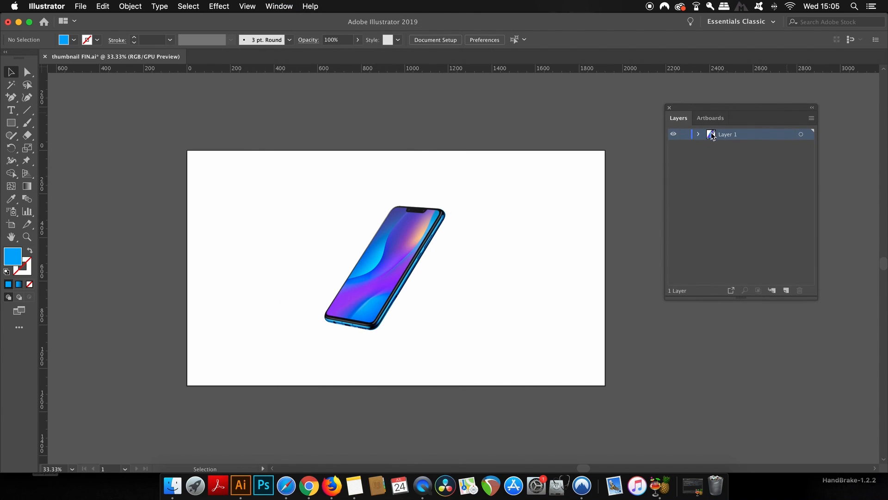
click(699, 133)
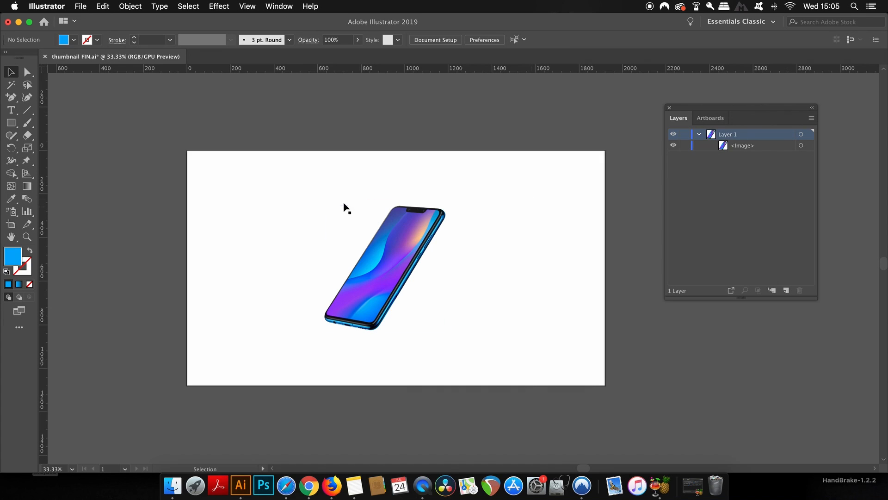
mouse_move(143, 215)
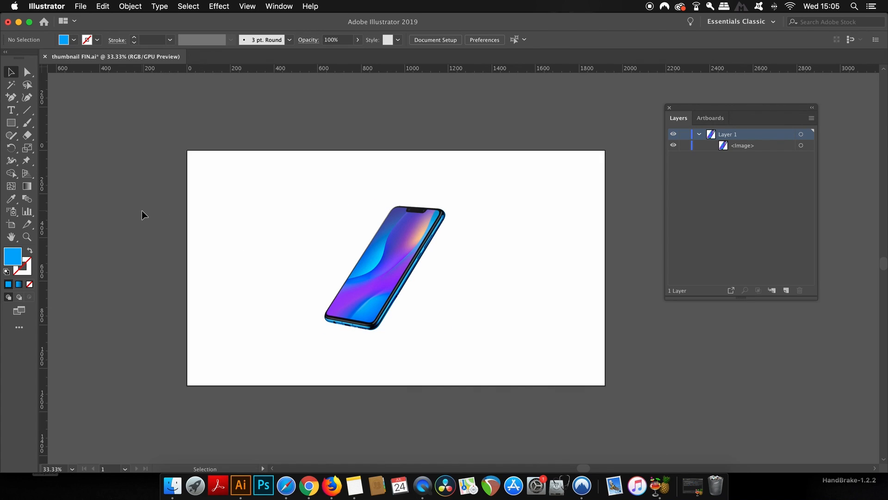
mouse_move(142, 211)
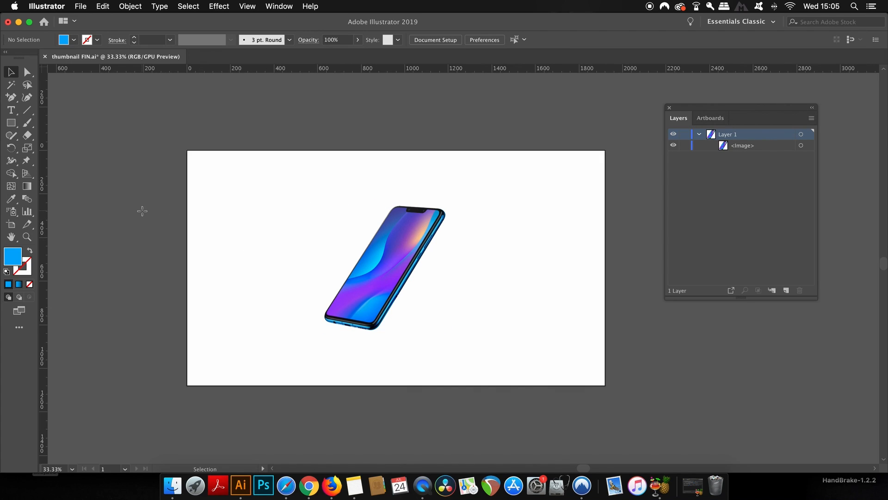
Draw a full-artboard rectangle and fill it with peach sampled from the phone via Eyedropper.
click(10, 122)
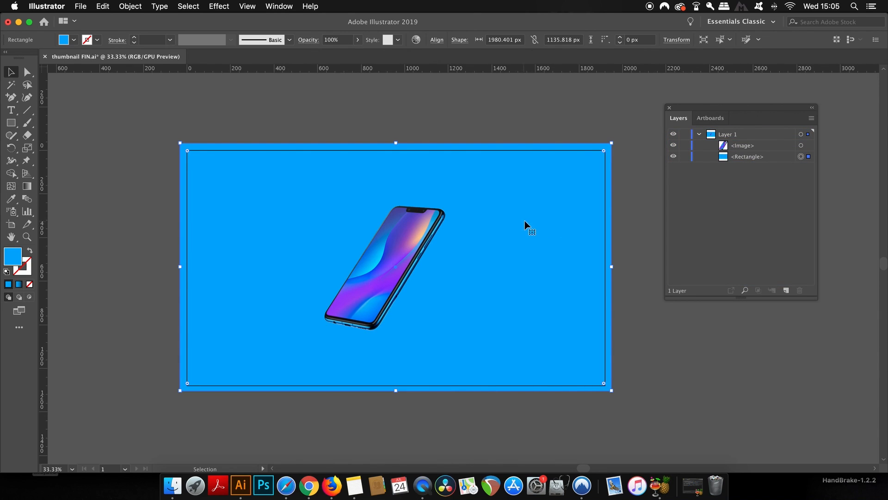
click(417, 121)
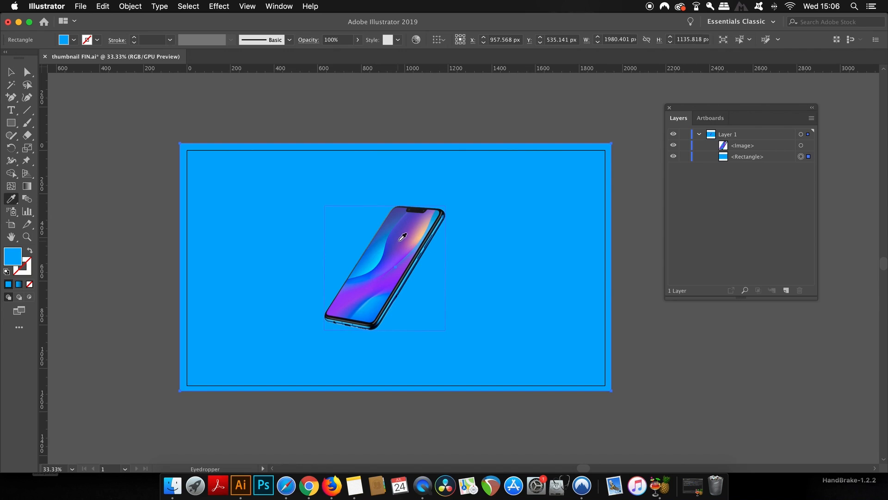
key(i)
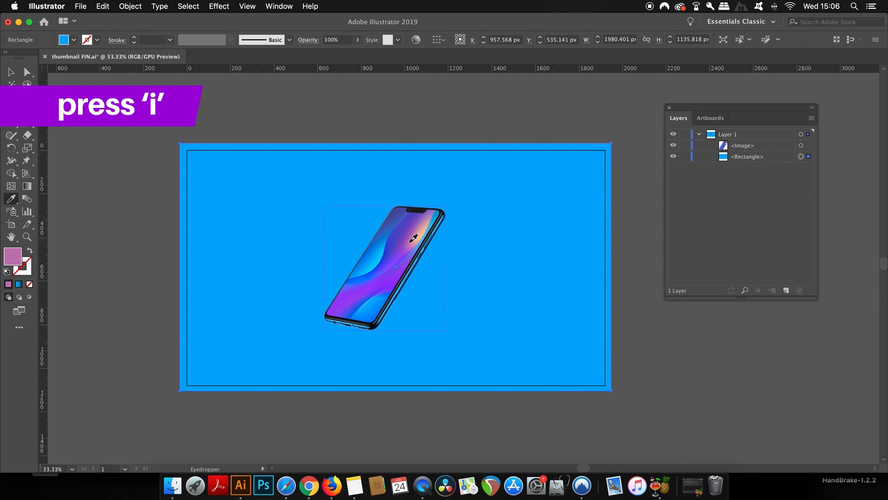
click(427, 222)
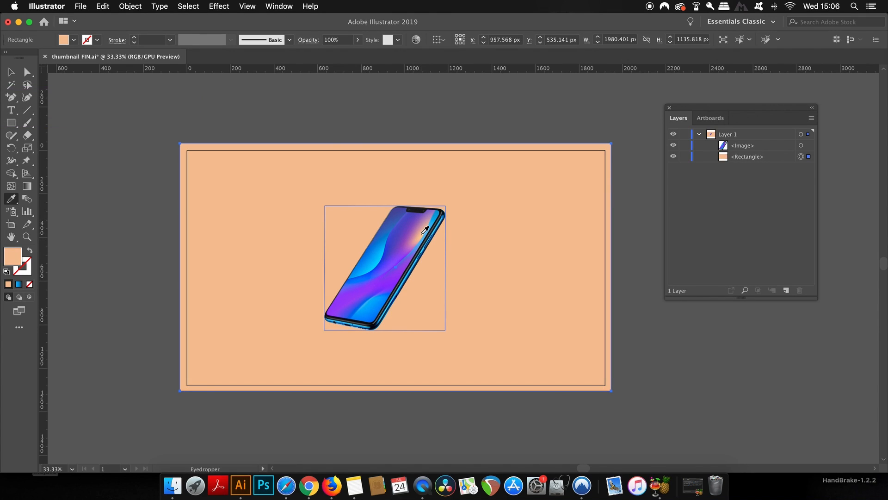
mouse_move(391, 250)
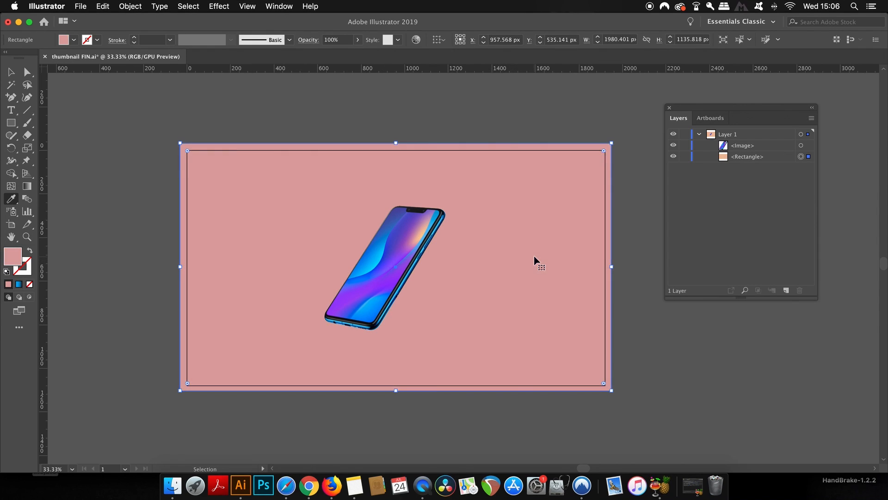
click(431, 220)
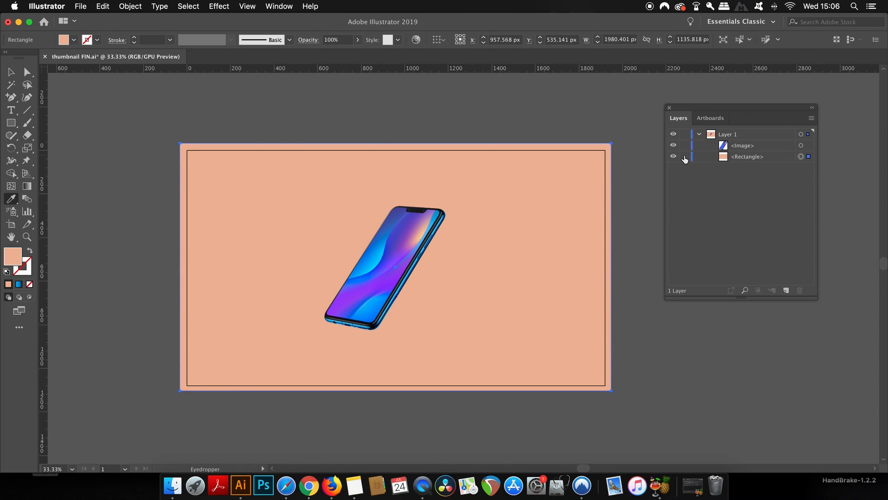
Lock the peach background rectangle in the Layers panel.
click(684, 156)
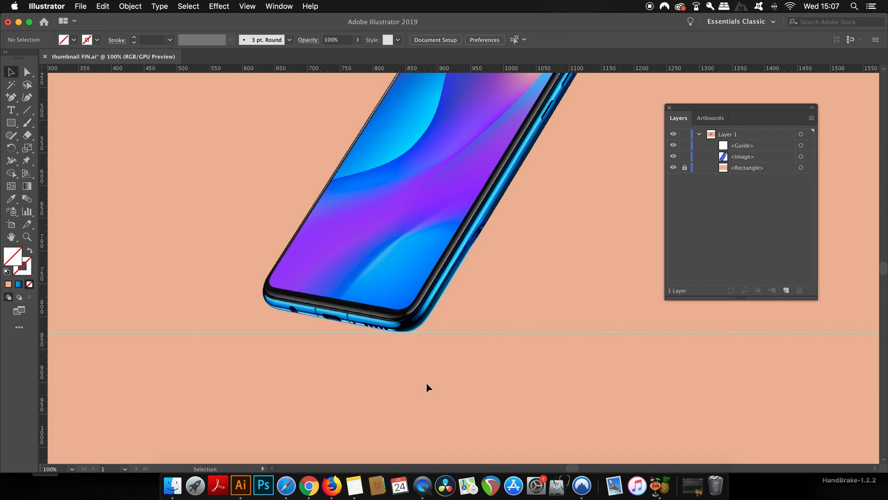
mouse_move(425, 388)
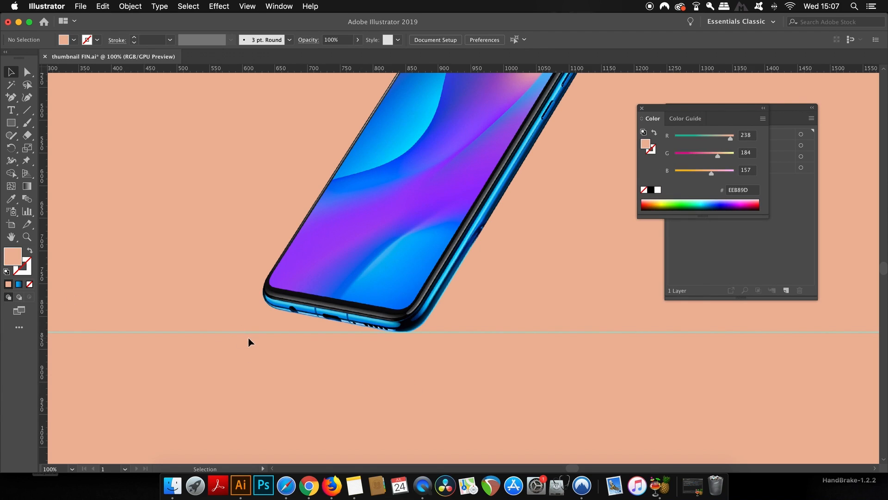
mouse_move(254, 335)
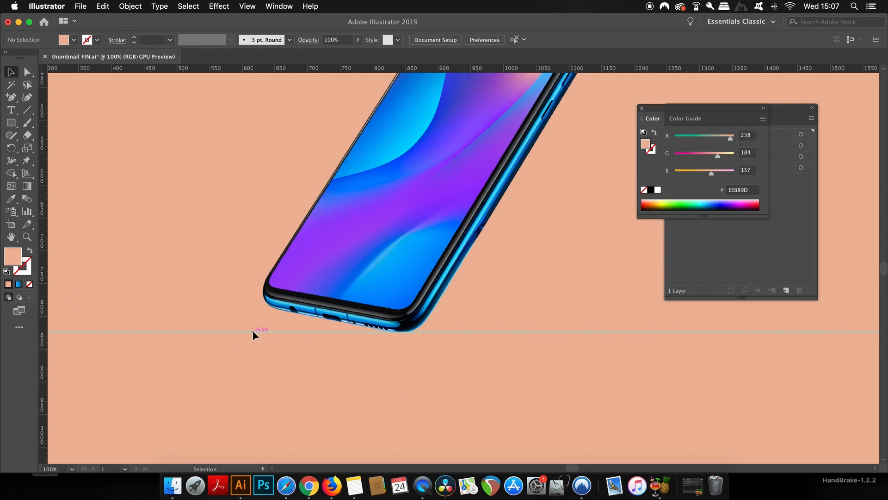
Draw a thin rectangle under the phone's base with a black gradient fading to 0% opacity.
click(11, 123)
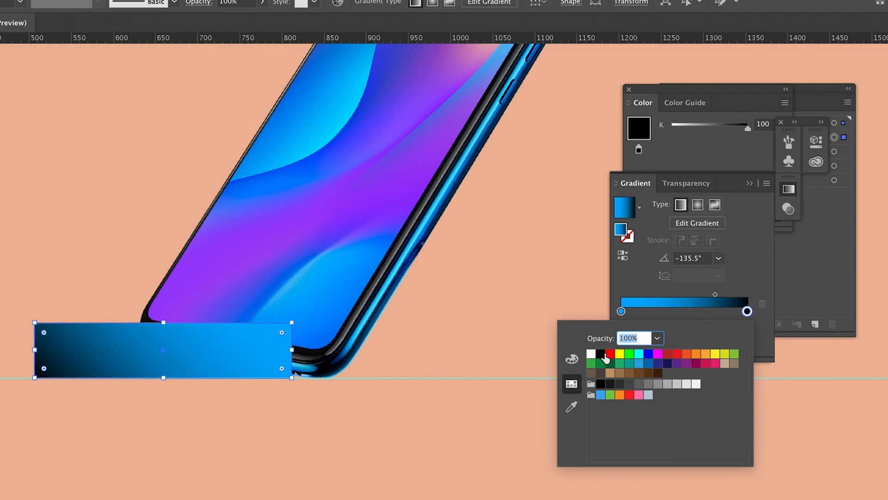
click(618, 353)
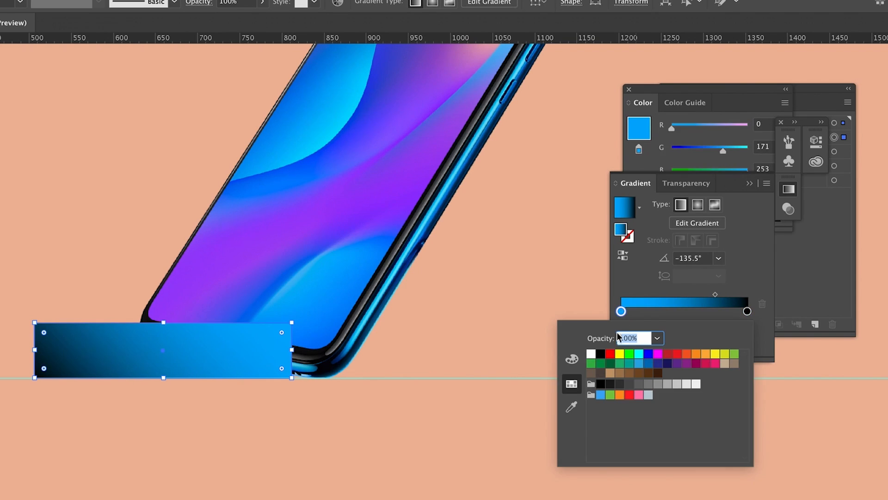
click(598, 354)
text(0)
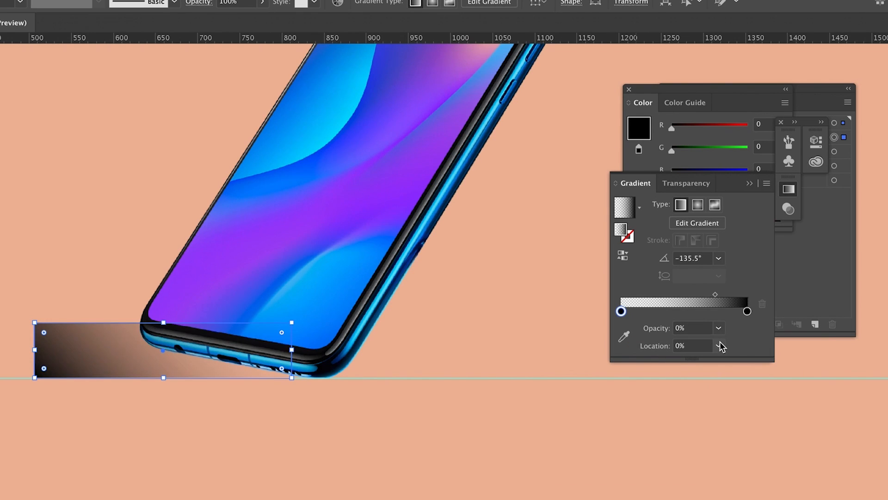
click(719, 345)
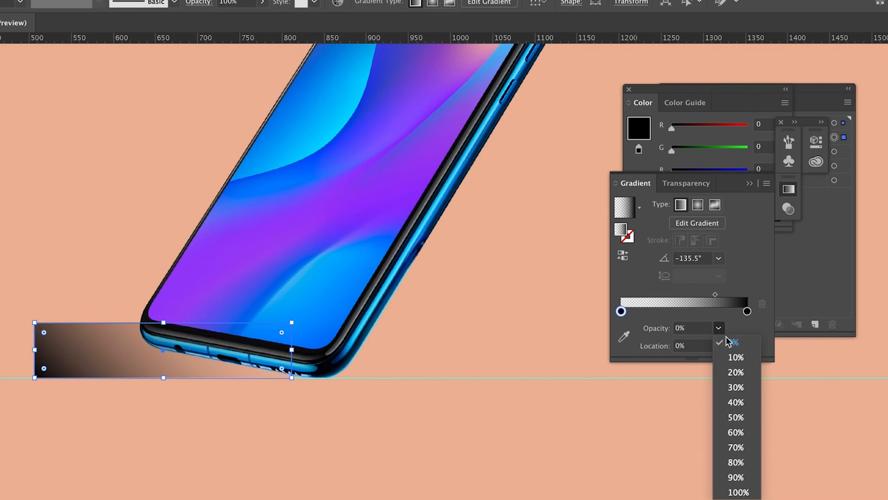
click(739, 492)
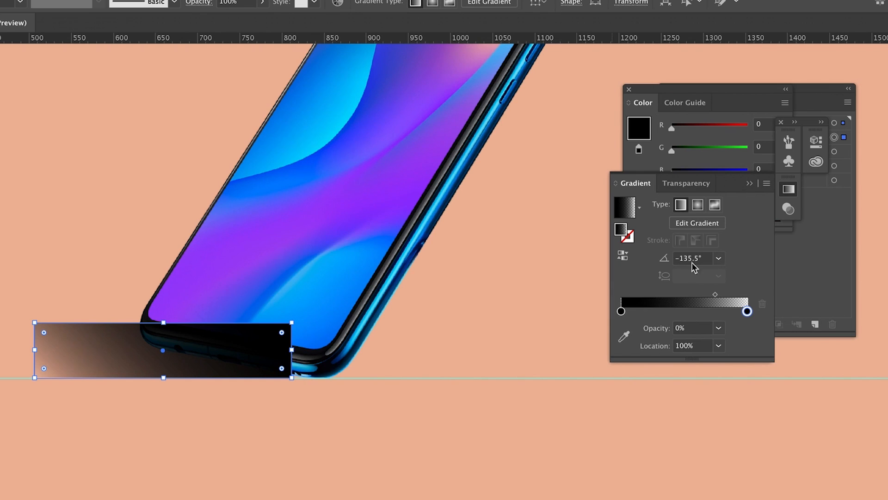
mouse_move(121, 361)
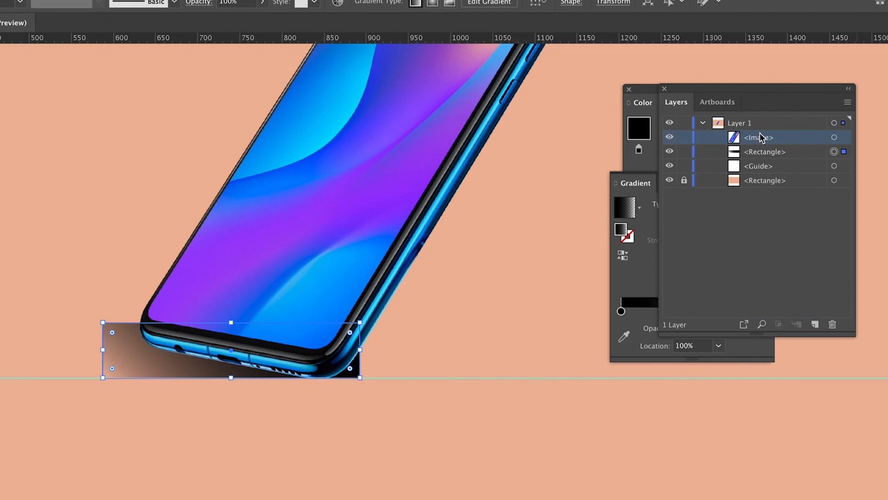
Lock the phone image and switch to Direct Selection (A) to round the shadow's corners.
click(684, 137)
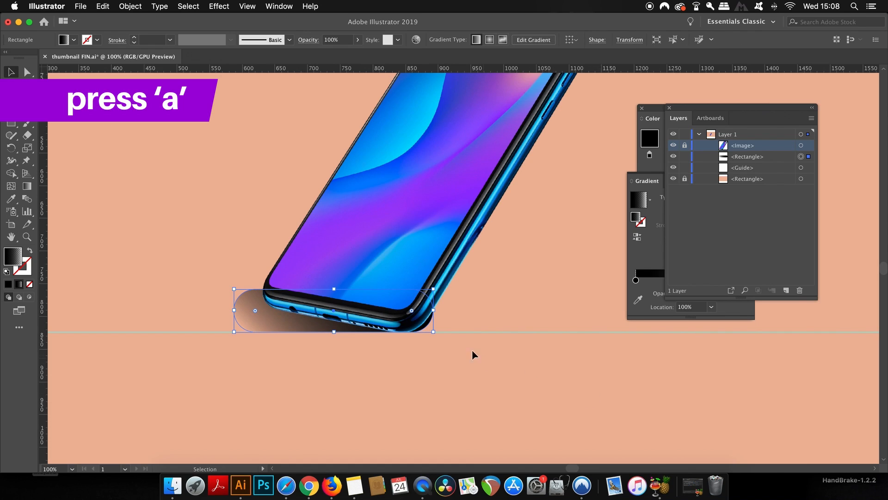
key(a)
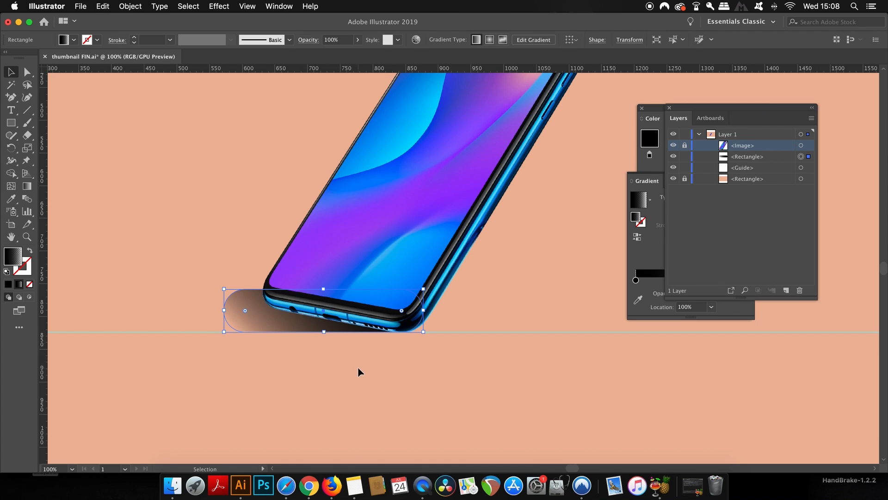
mouse_move(229, 295)
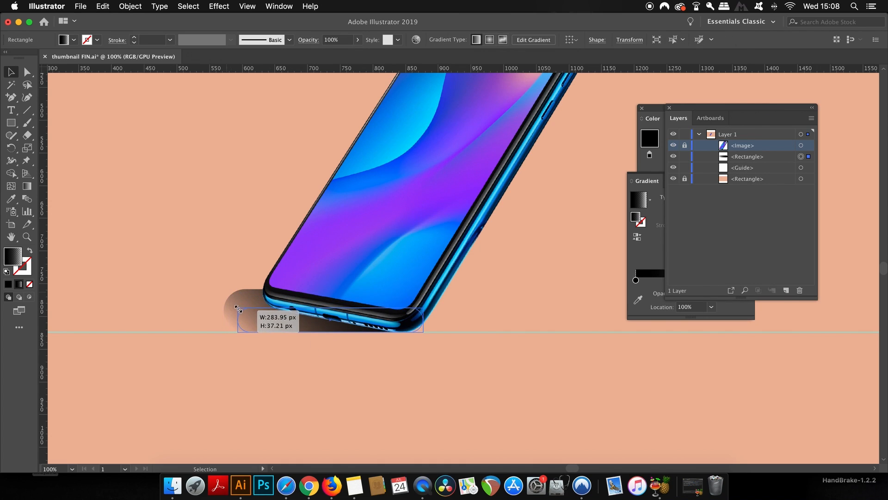
Reselect the shadow and make its black-to-transparent gradient run lengthwise beneath the phone.
click(292, 326)
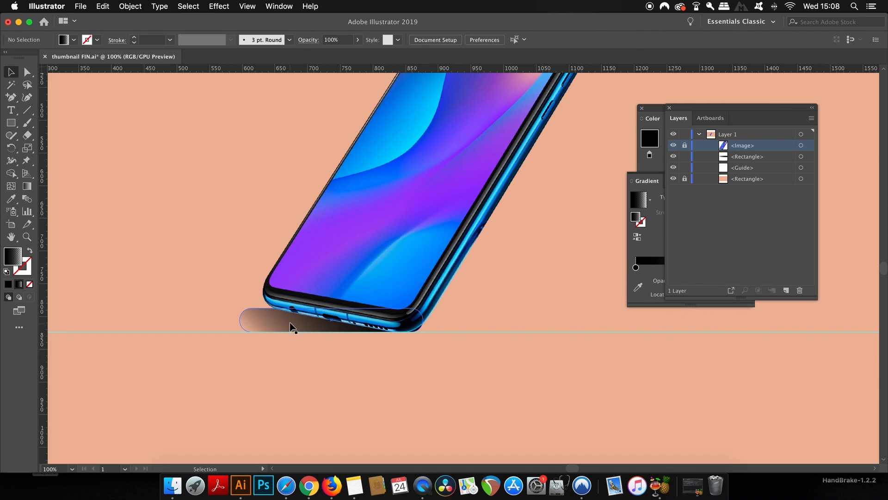
click(289, 322)
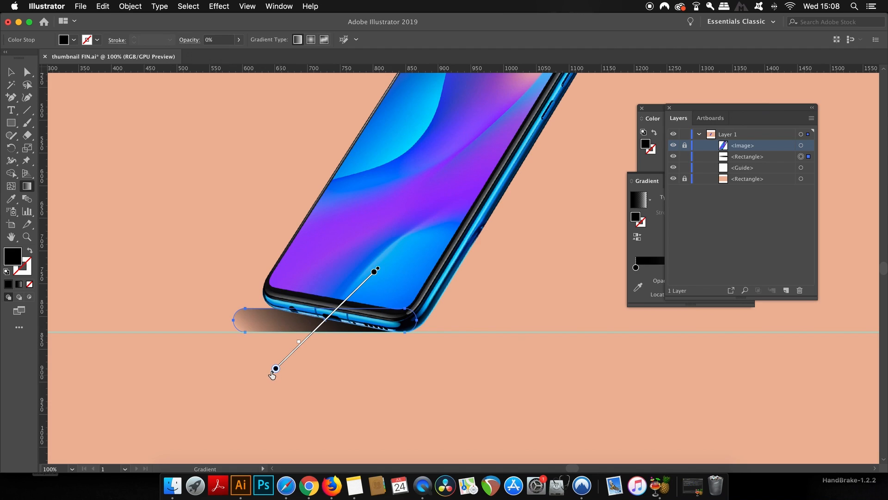
mouse_move(272, 376)
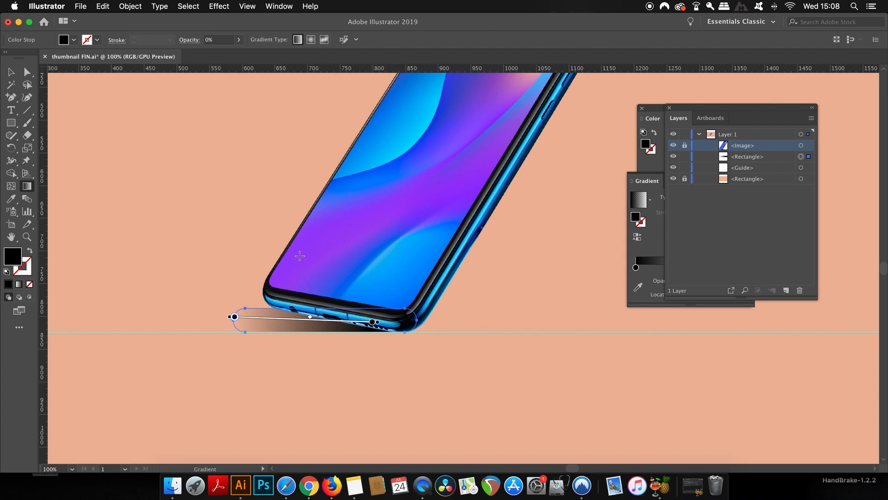
click(424, 223)
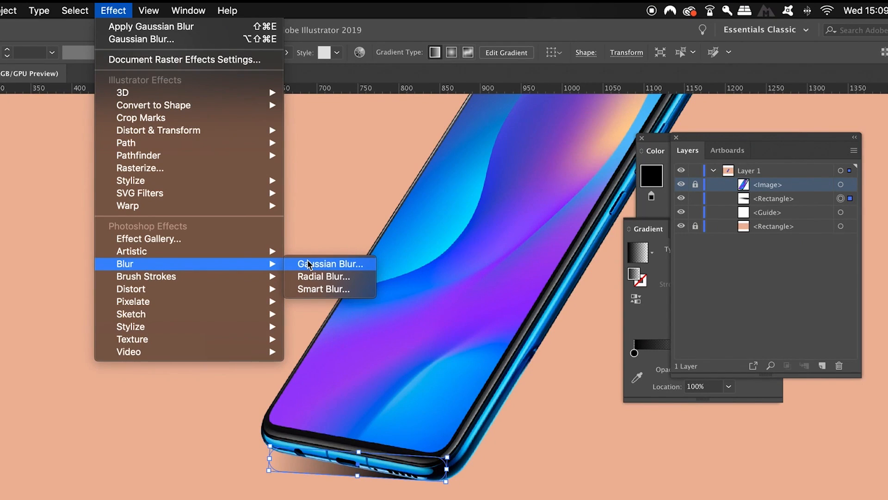
Apply a Gaussian Blur of about 6.7 px radius to the thin shadow.
click(330, 264)
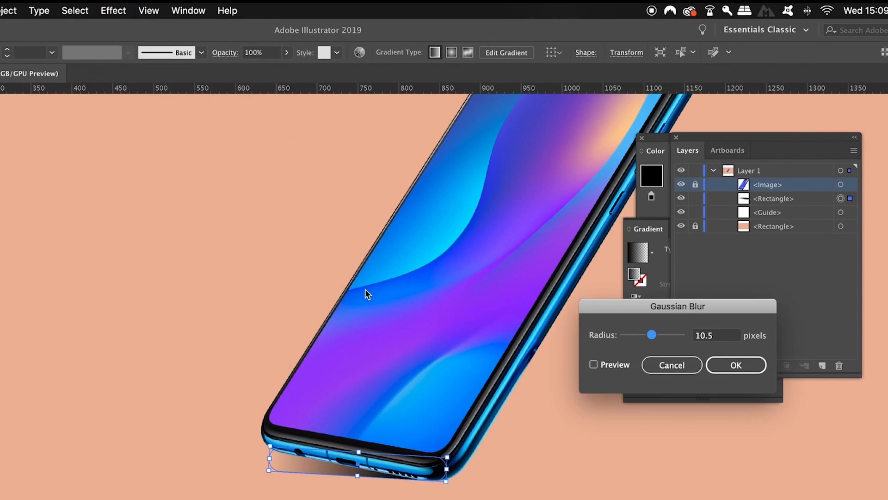
click(594, 364)
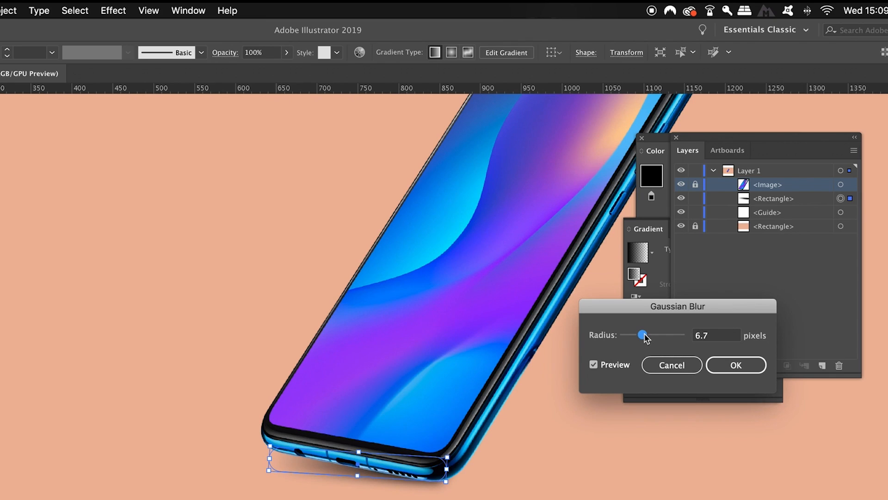
click(735, 365)
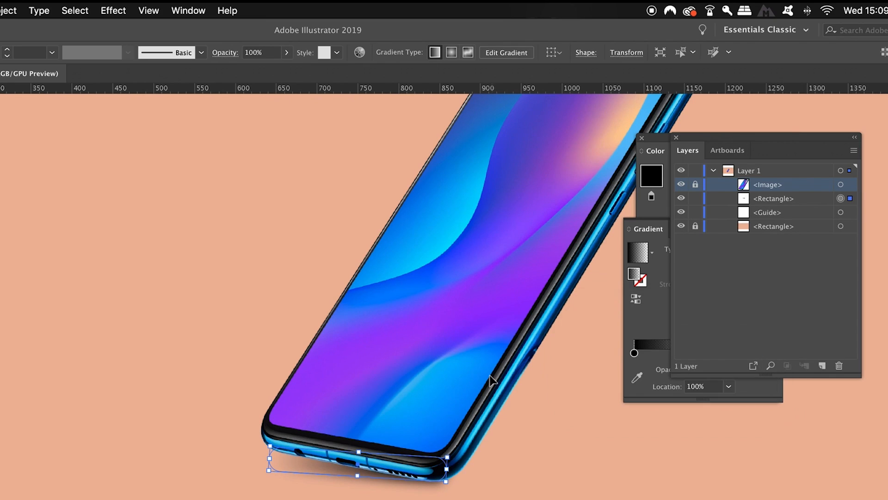
click(113, 10)
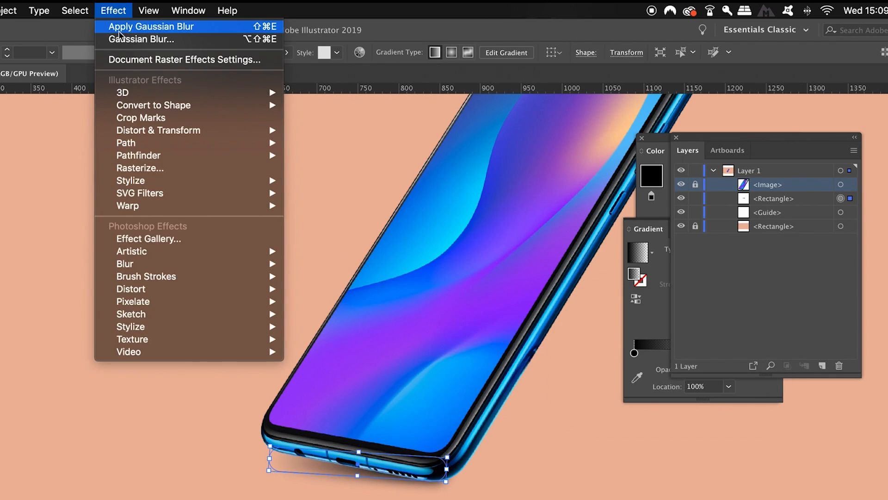
mouse_move(142, 60)
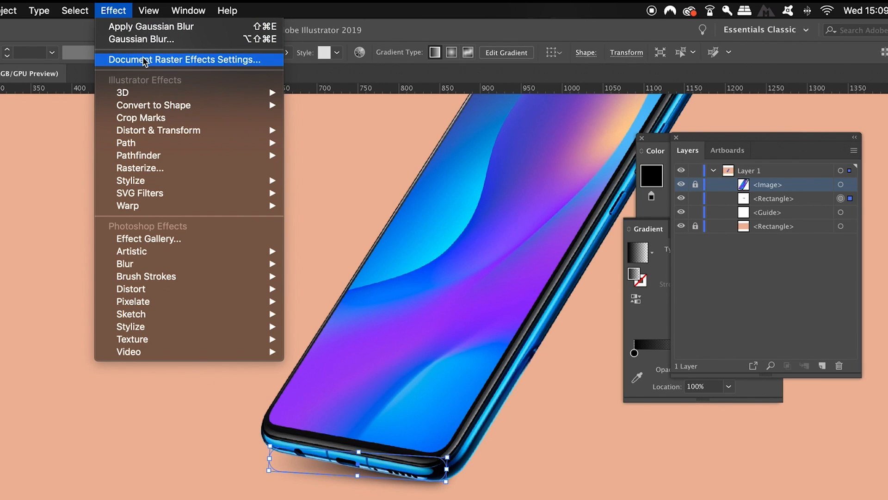
Confirm Document Raster Effects Settings with transparent background and 350 px added around objects.
click(187, 60)
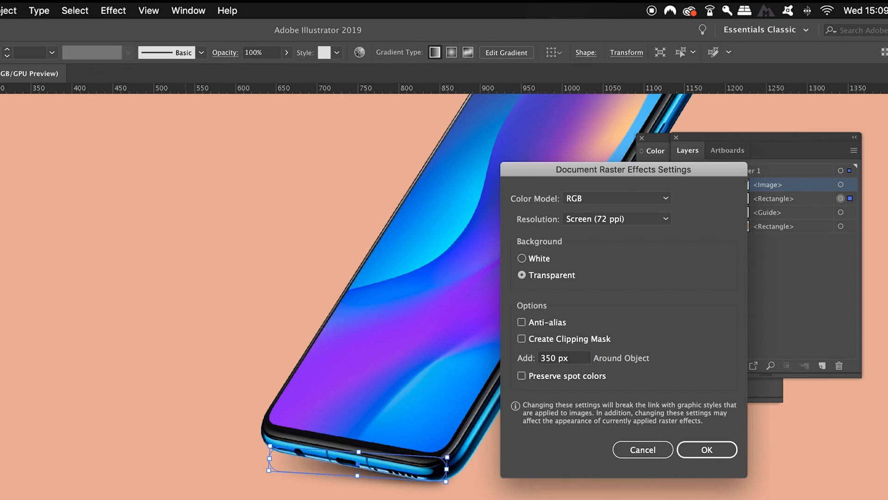
click(706, 449)
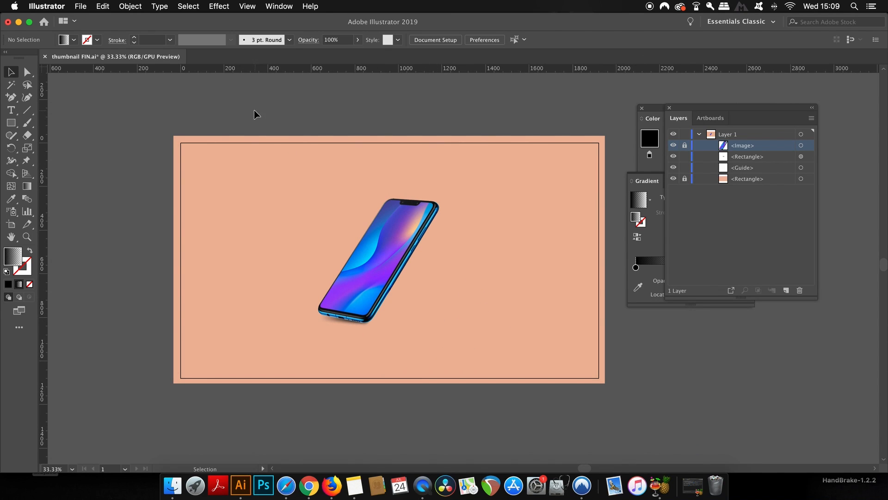
mouse_move(447, 235)
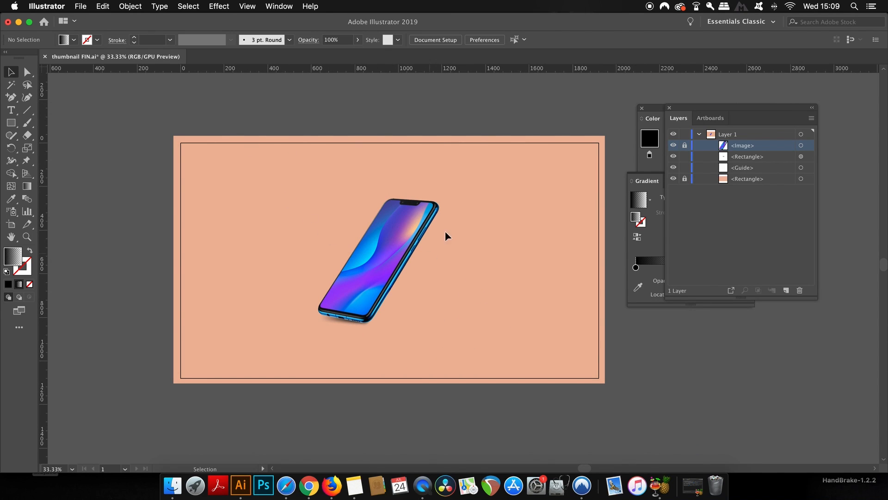
mouse_move(285, 160)
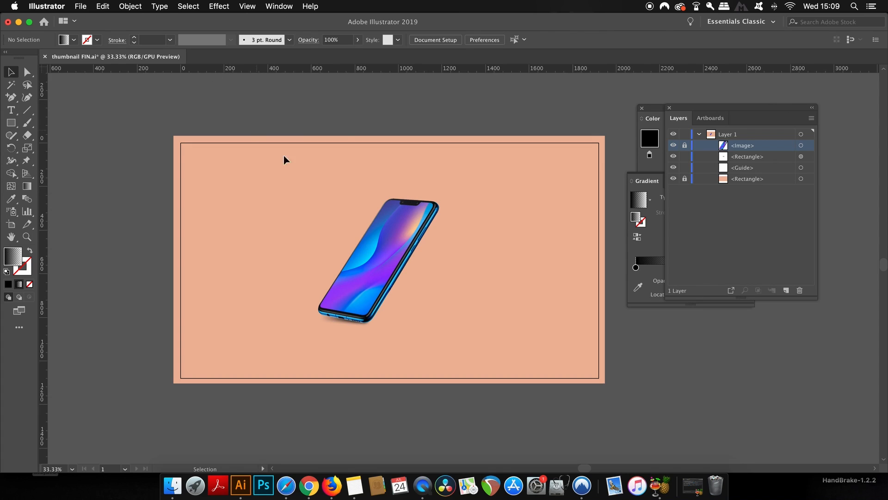
mouse_move(44, 260)
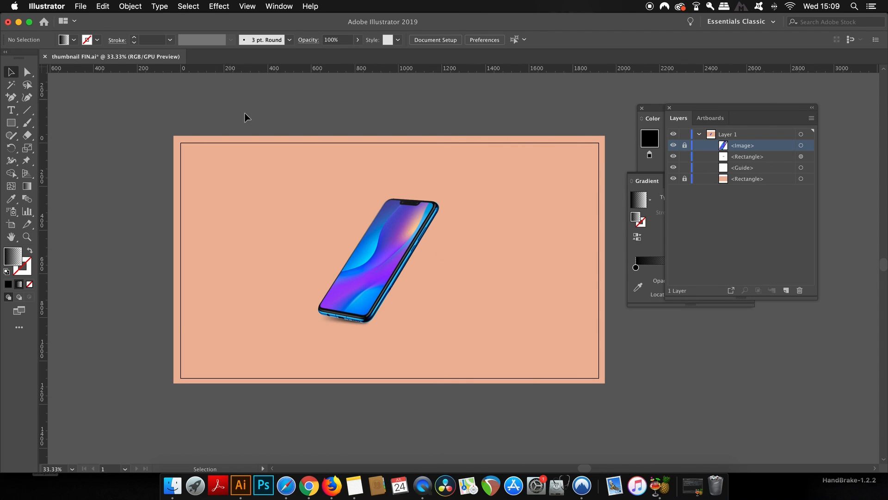
Turn guides back on from the canvas right-click menu.
right_click(482, 323)
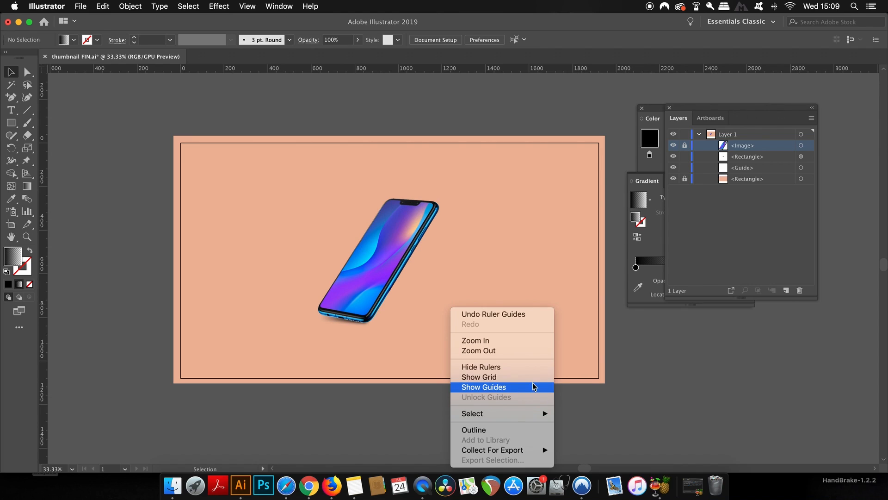
click(483, 387)
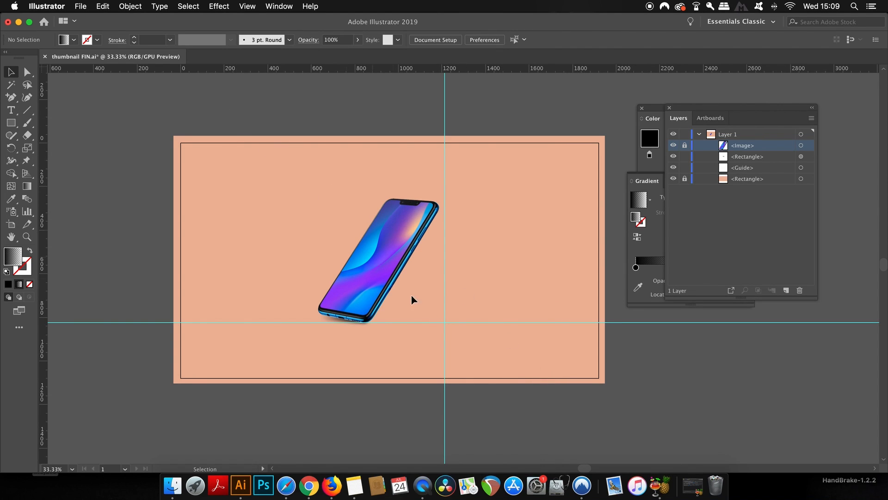
mouse_move(220, 81)
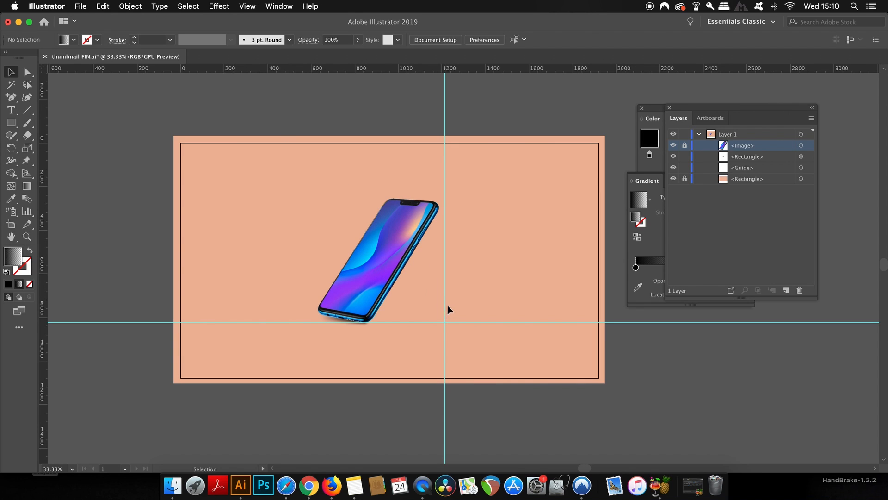
mouse_move(389, 320)
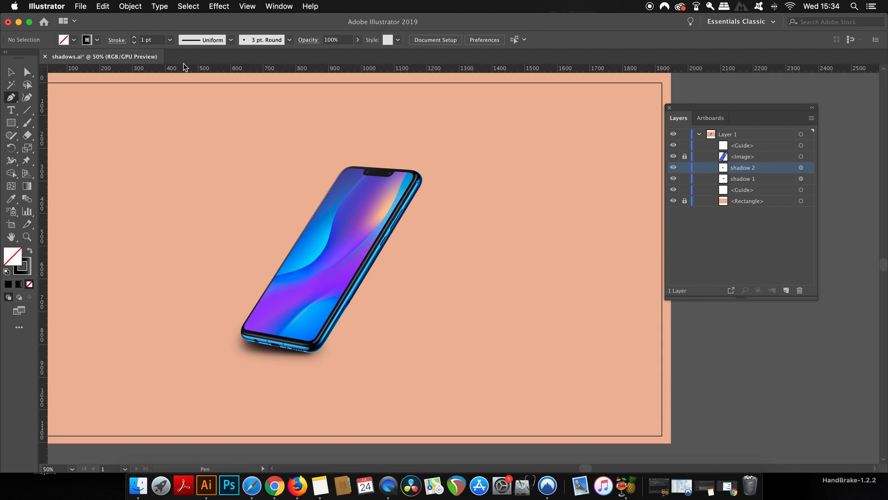
mouse_move(313, 361)
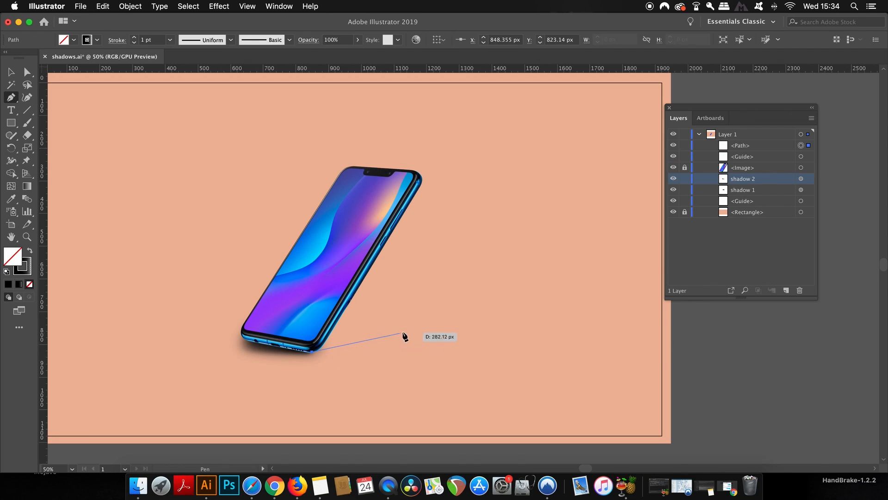
mouse_move(468, 332)
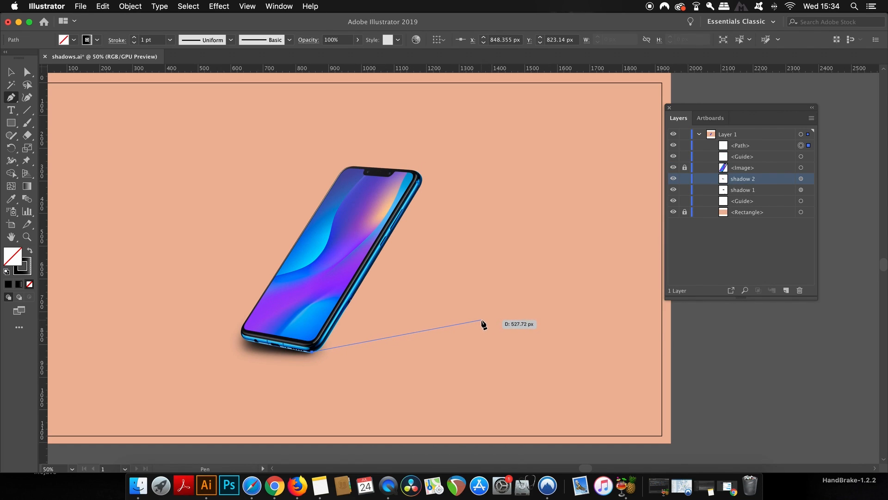
Add another anchor point to the long shadow's pen outline.
click(520, 308)
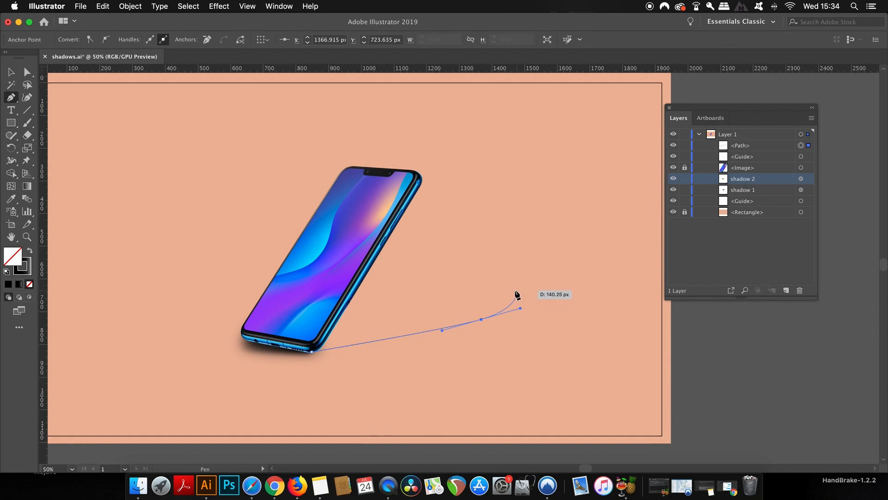
mouse_move(498, 286)
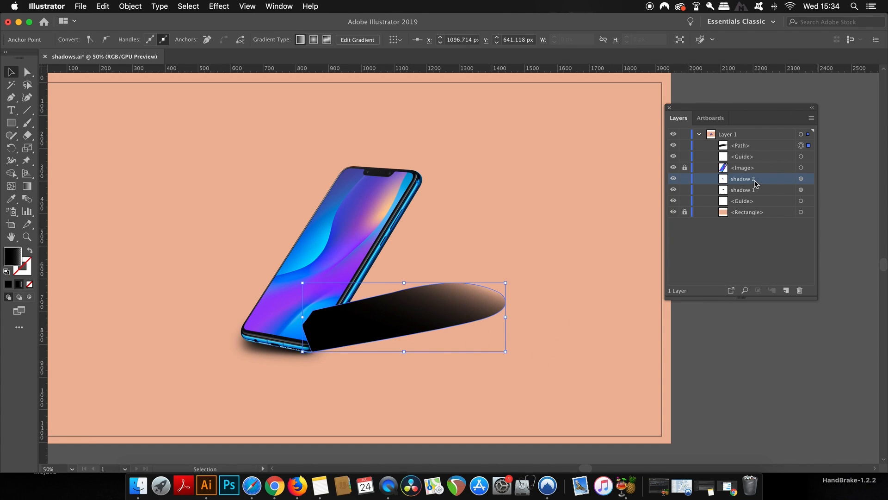
Place shadow 3 behind the phone with a 75.2° diagonal gradient fade.
click(739, 145)
text(shadow 3)
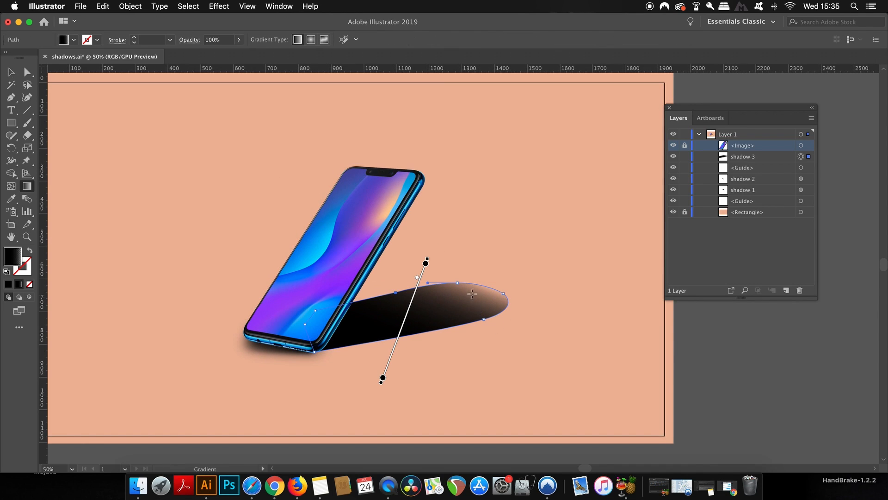
mouse_move(381, 389)
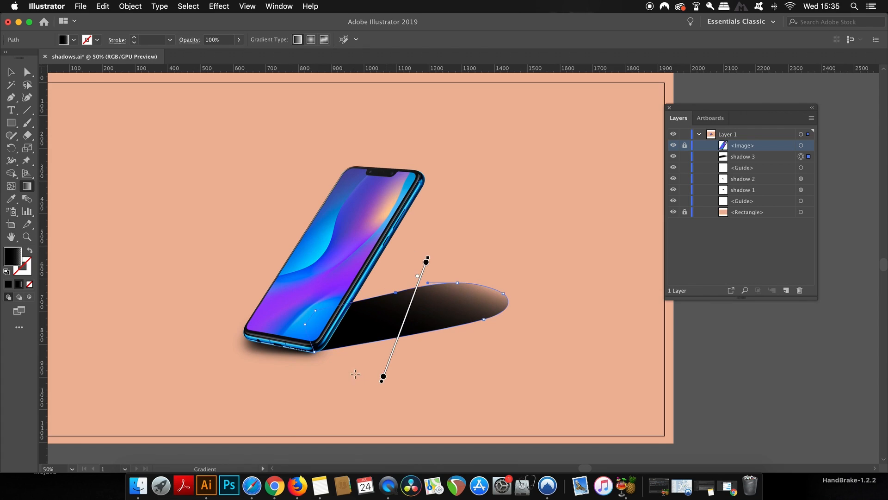
mouse_move(381, 389)
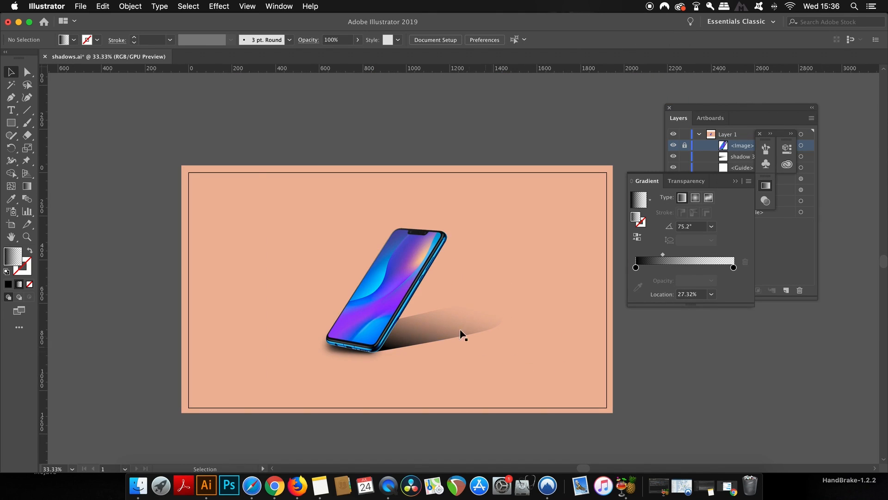
Apply a 14.7 px Gaussian Blur to shadow 3 with preview enabled.
click(188, 6)
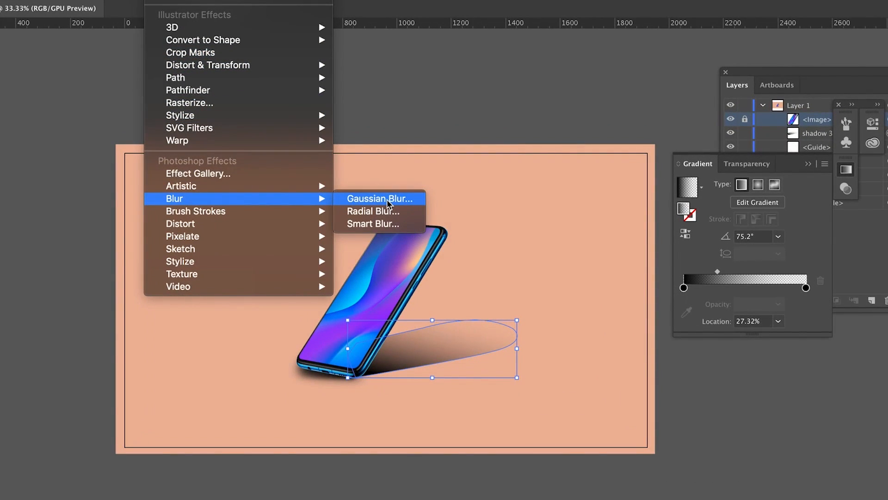
click(379, 199)
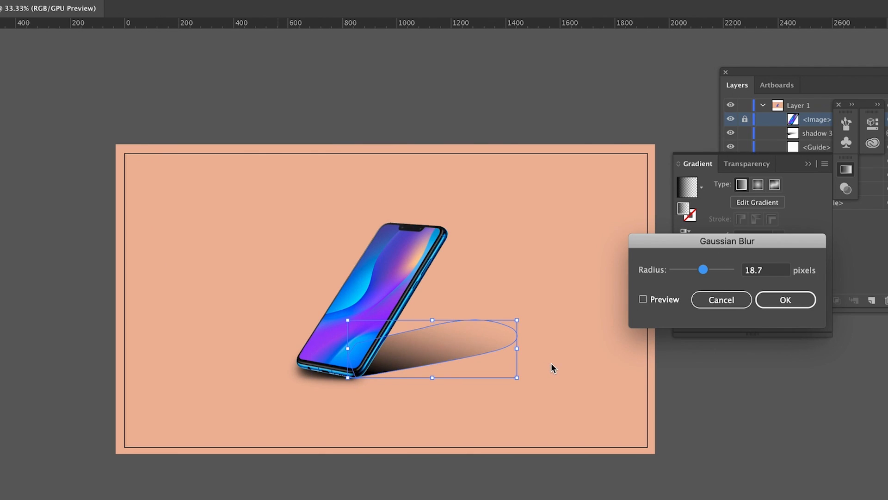
click(643, 299)
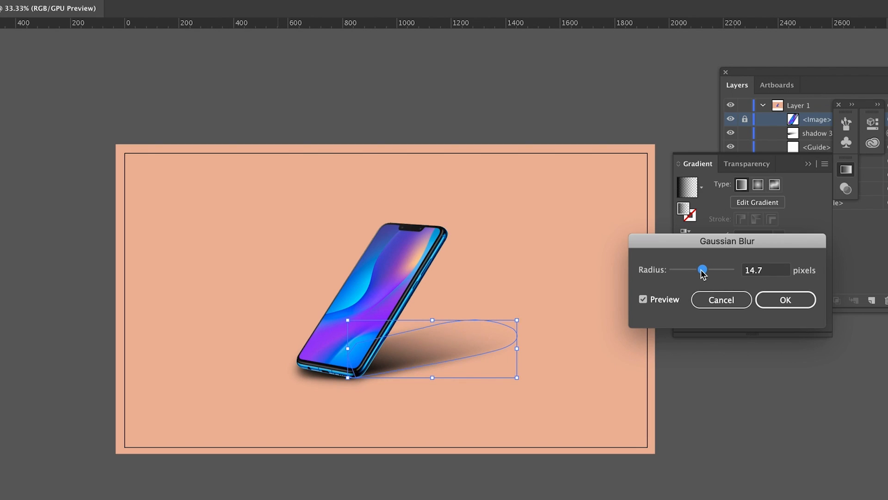
click(786, 300)
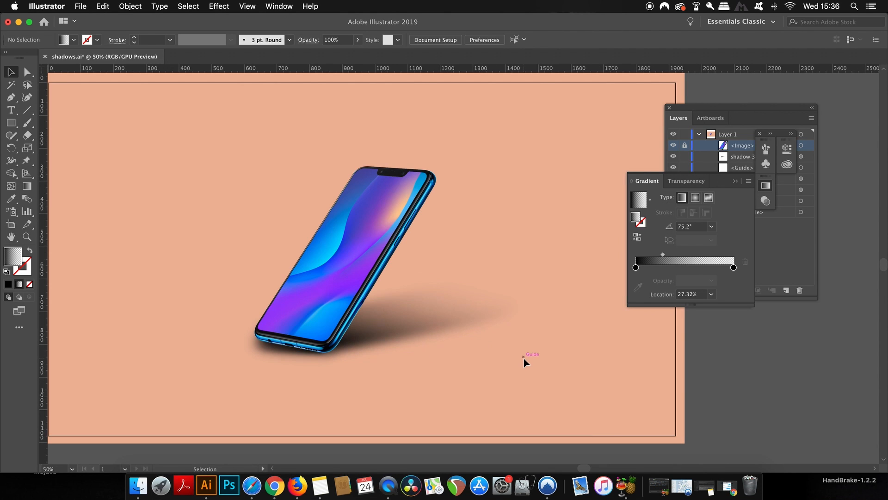
click(454, 317)
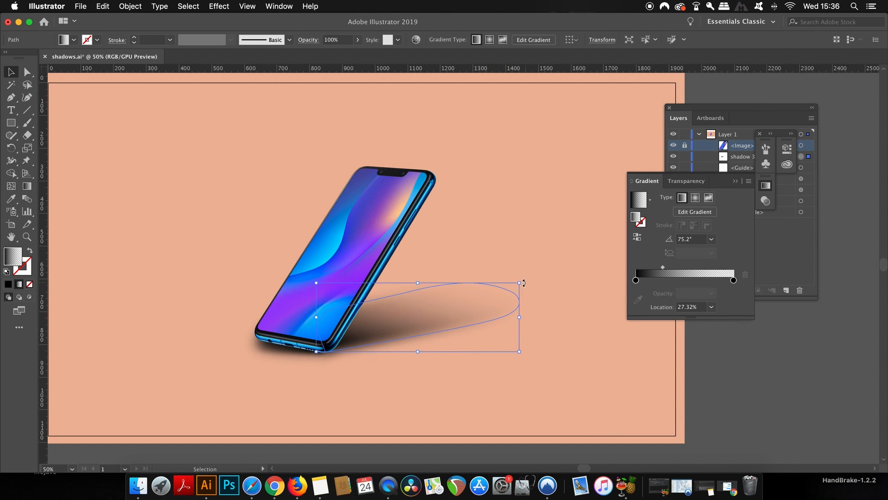